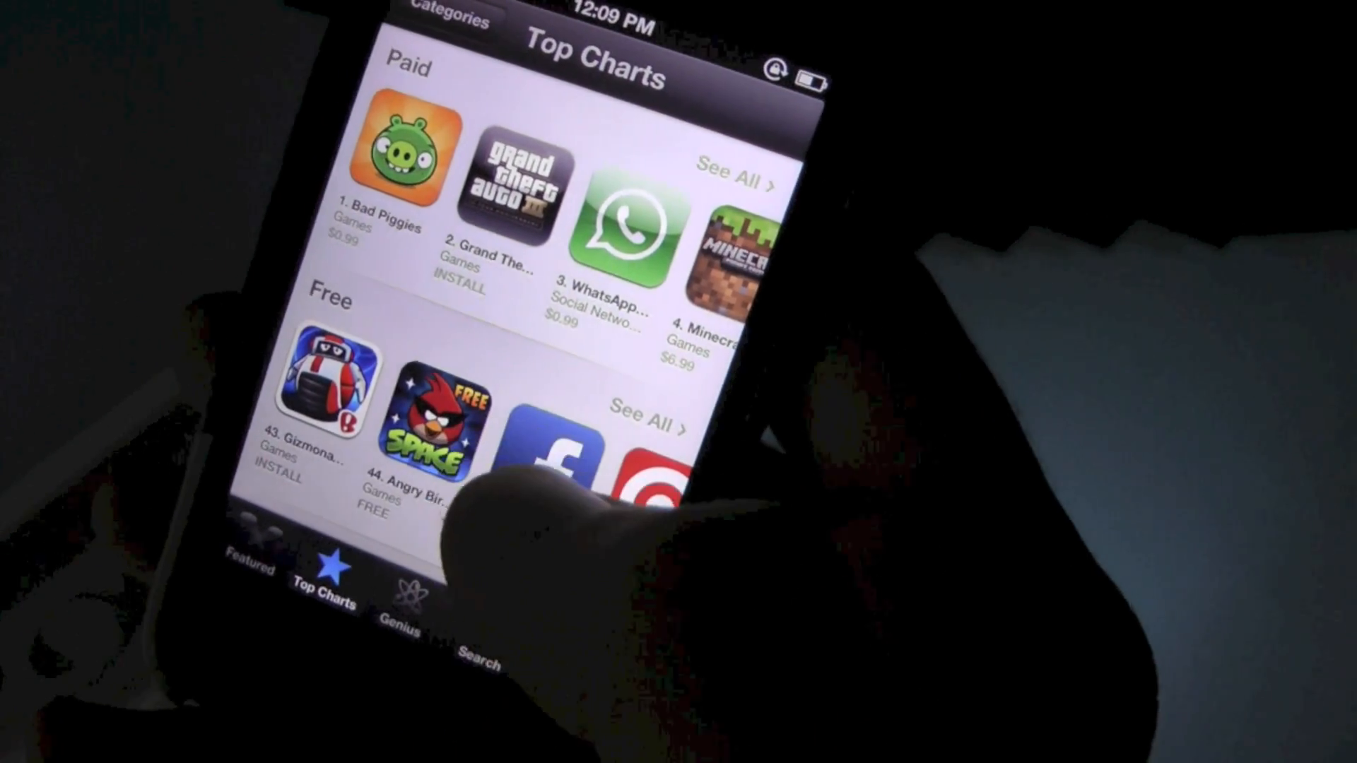
# - View the Usage storage list showing 16.6 GB used with Music as the largest app
pyautogui.click(559, 467)
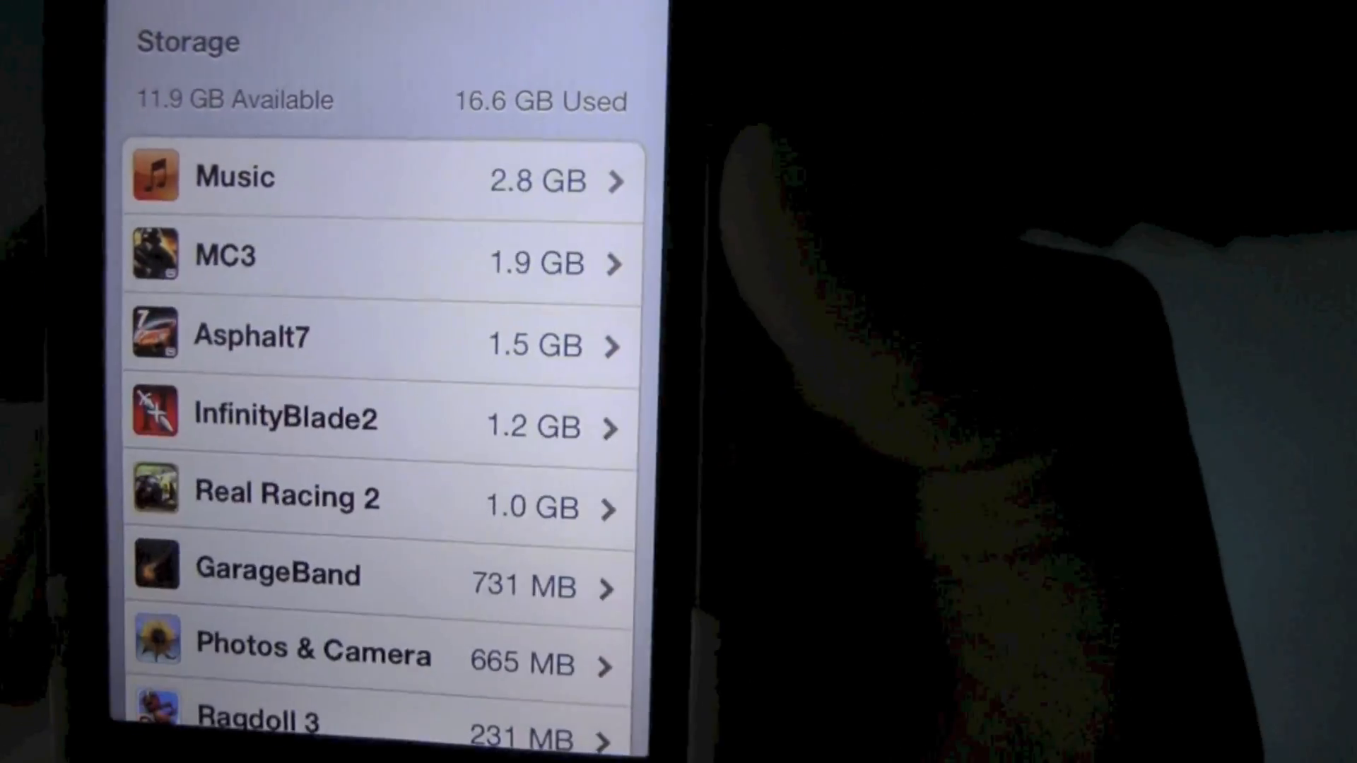
# - Expand the list with Show all Apps and scroll to Twitter at 19.8 MB
pyautogui.scroll(-3)
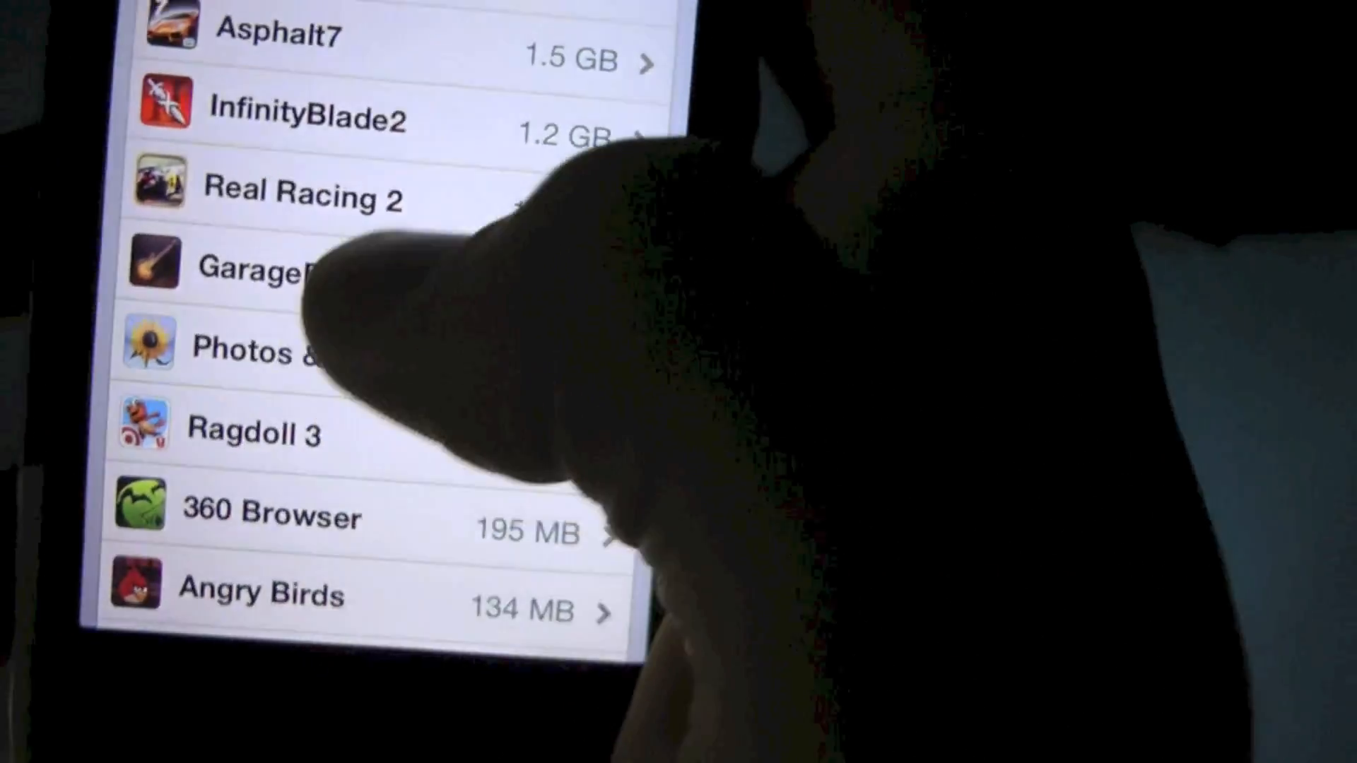
pyautogui.scroll(-3)
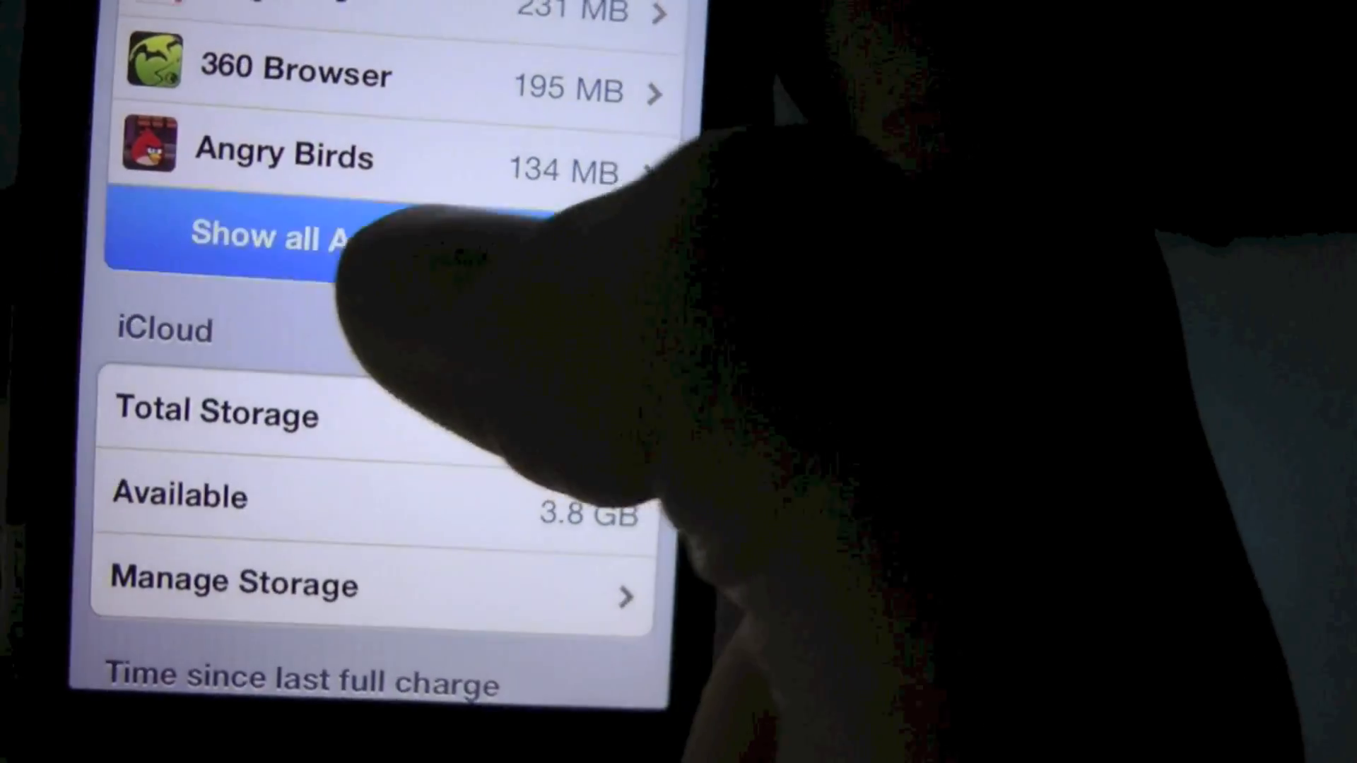
pyautogui.click(269, 235)
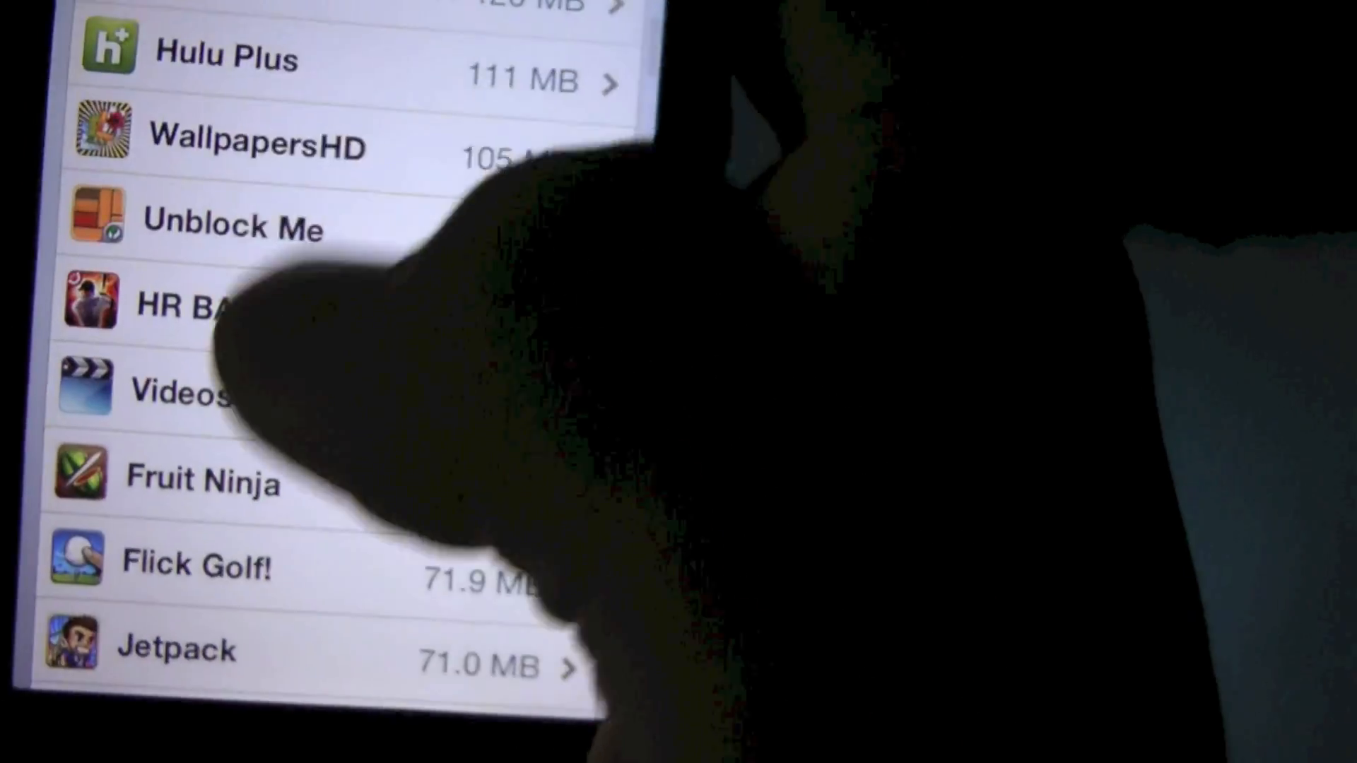
pyautogui.scroll(-3)
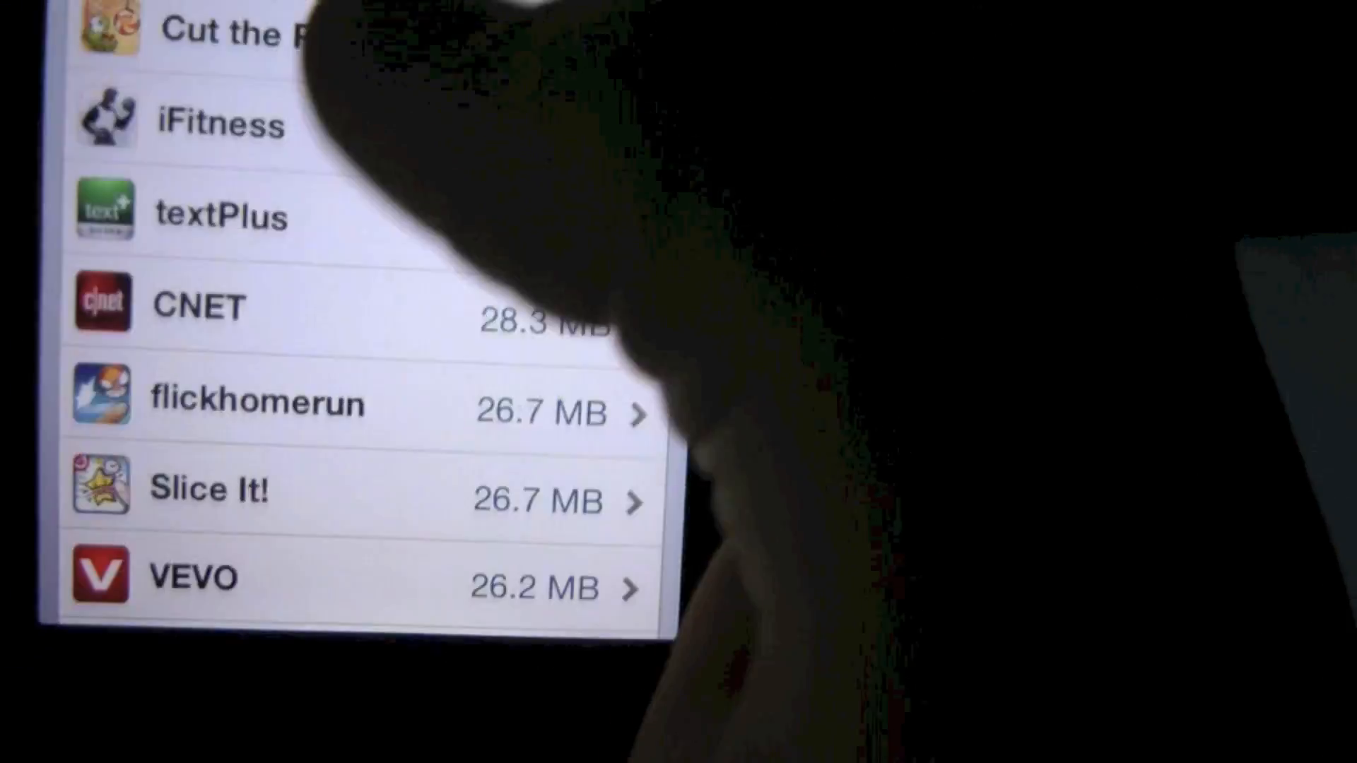
pyautogui.scroll(-3)
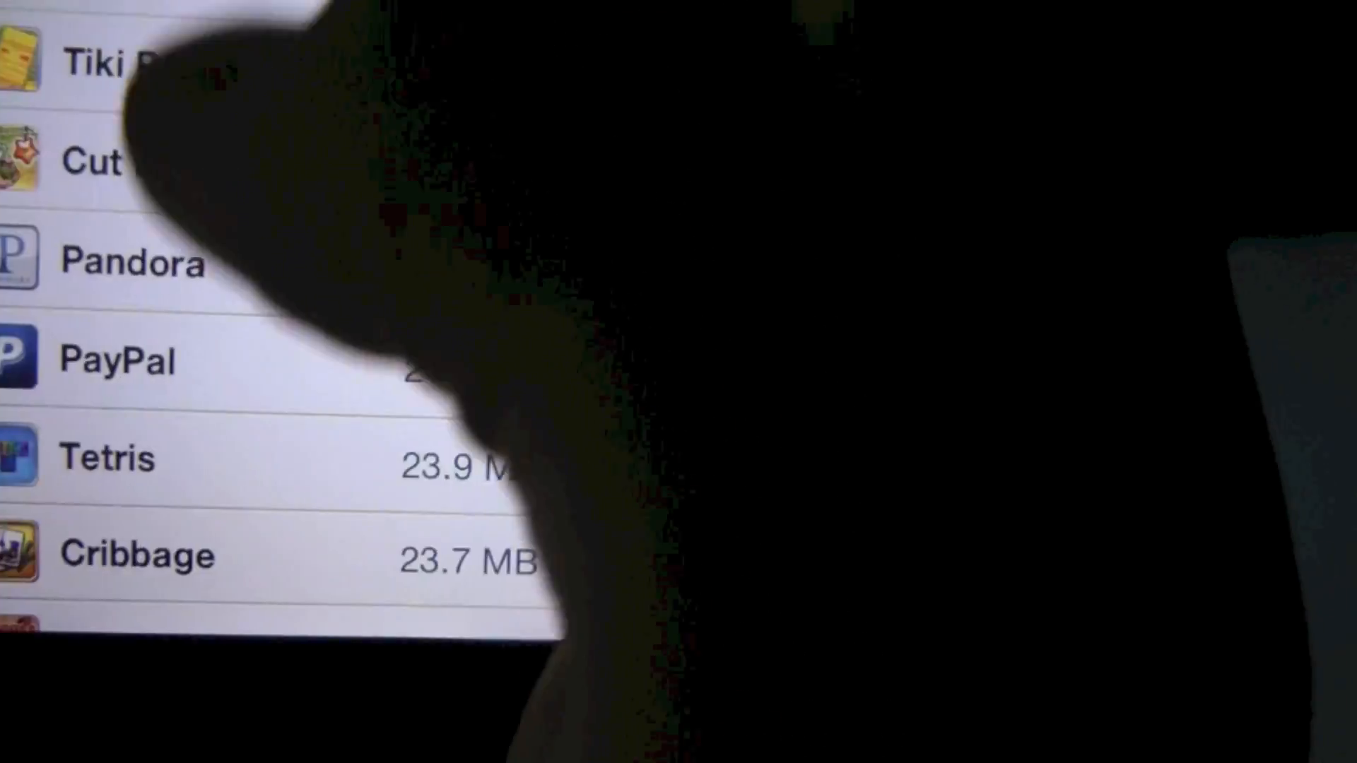
pyautogui.scroll(-3)
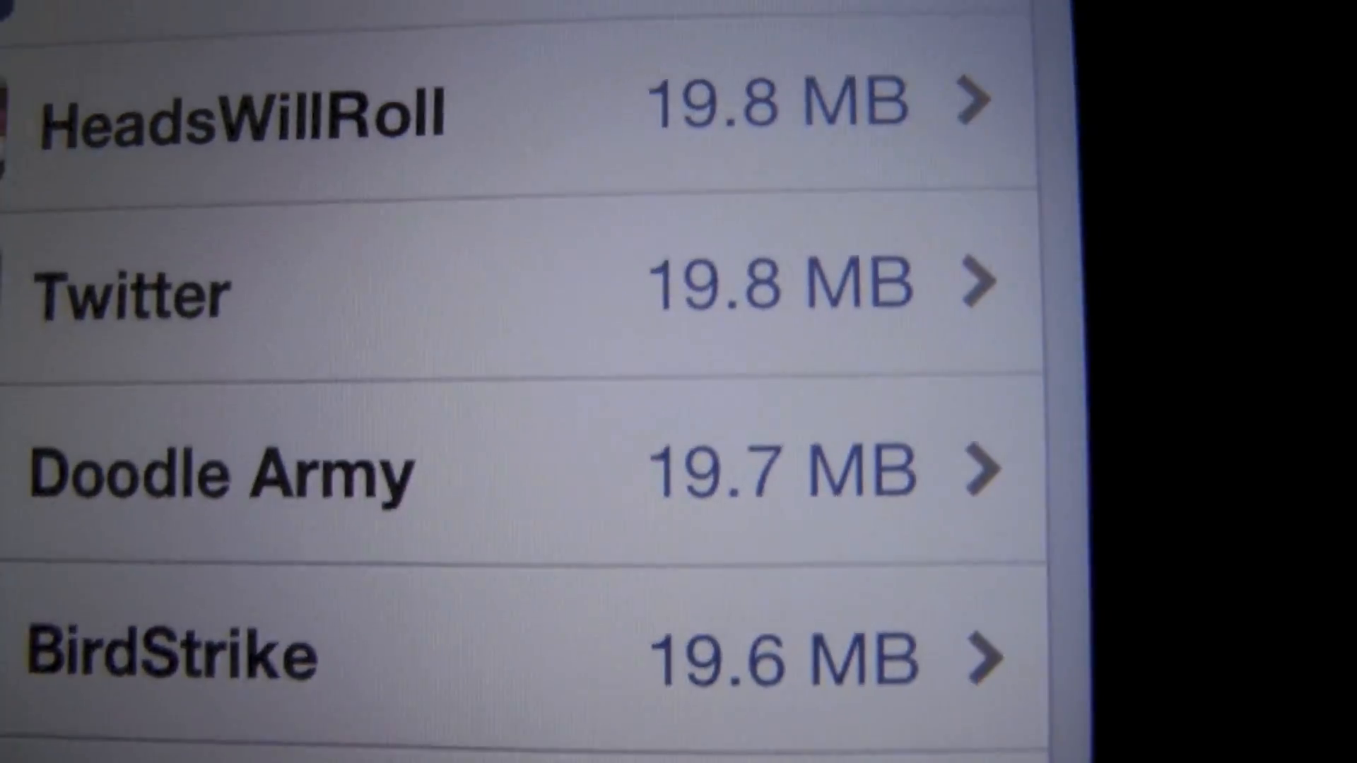
# - Scroll further to the Facebook entry using only 16.7 MB
pyautogui.scroll(-3)
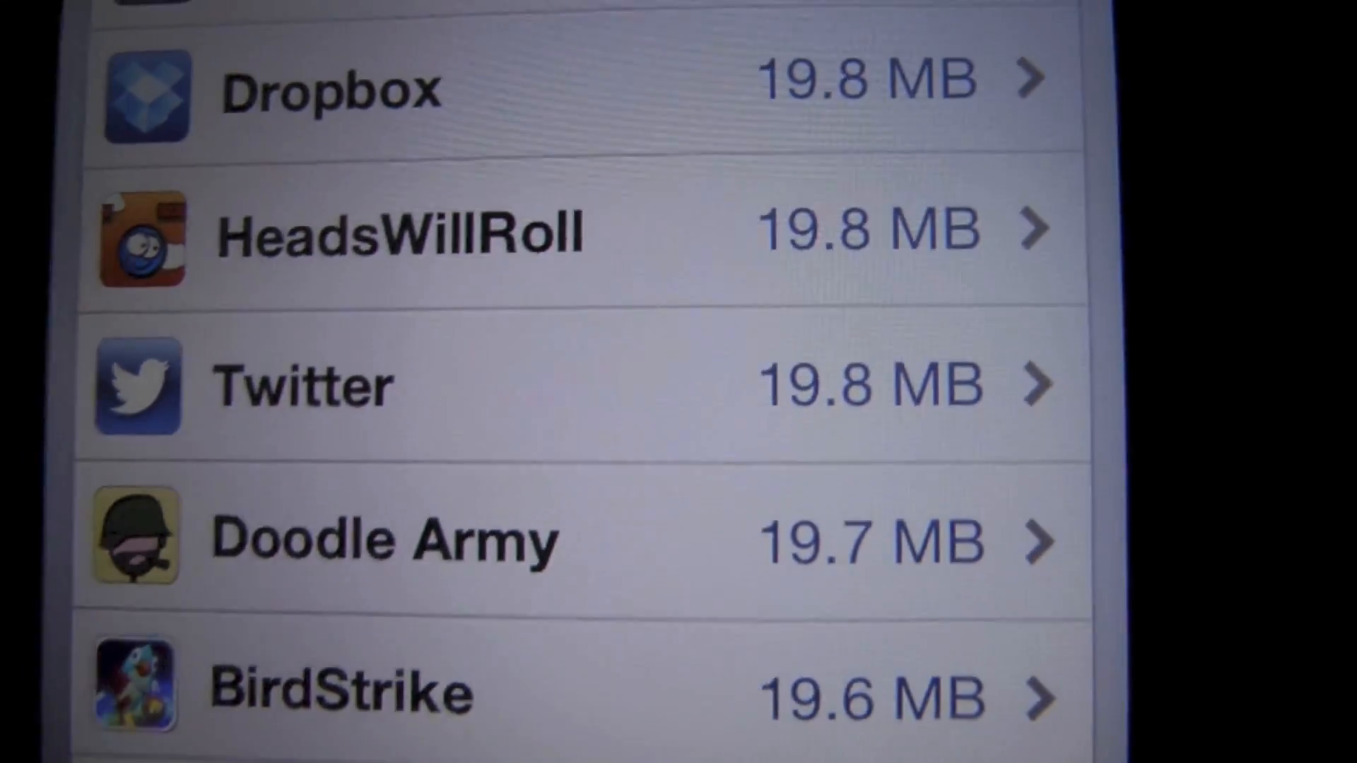
pyautogui.scroll(-3)
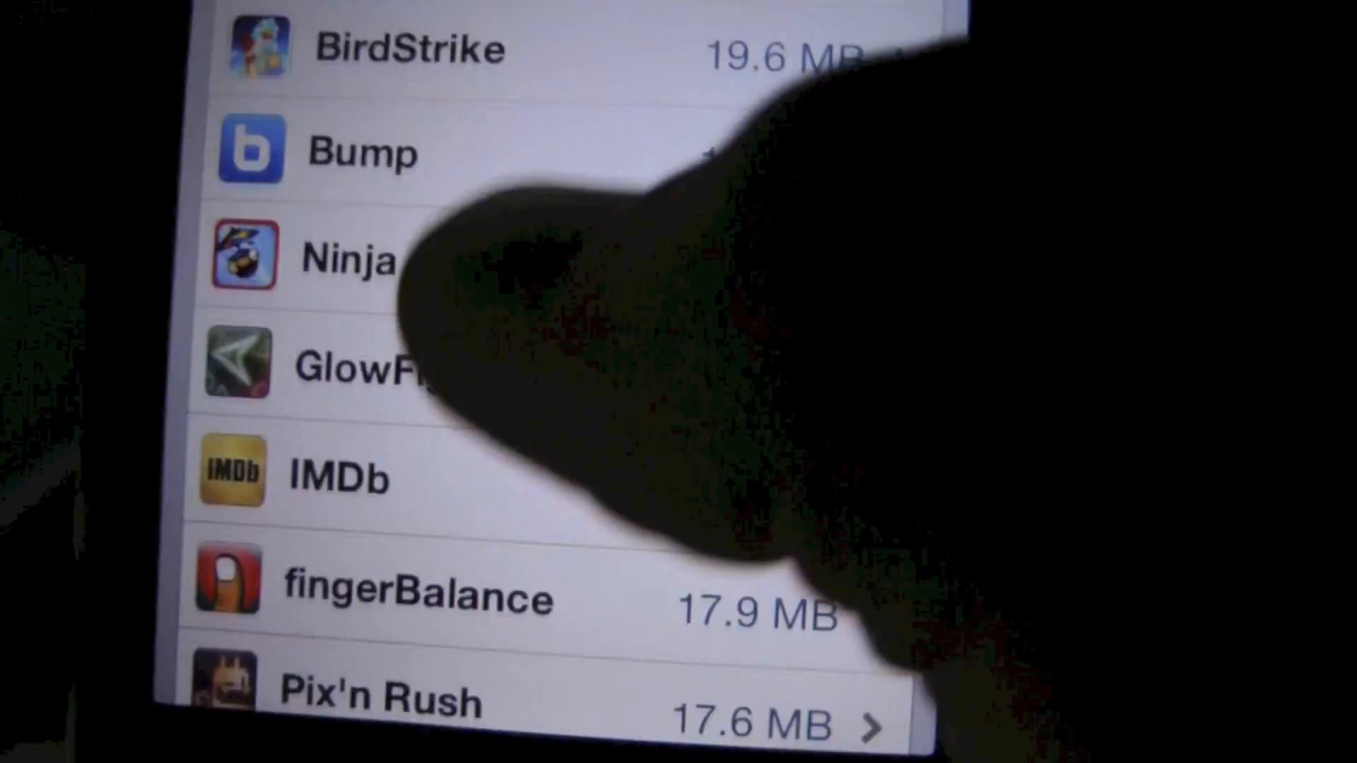
pyautogui.scroll(-3)
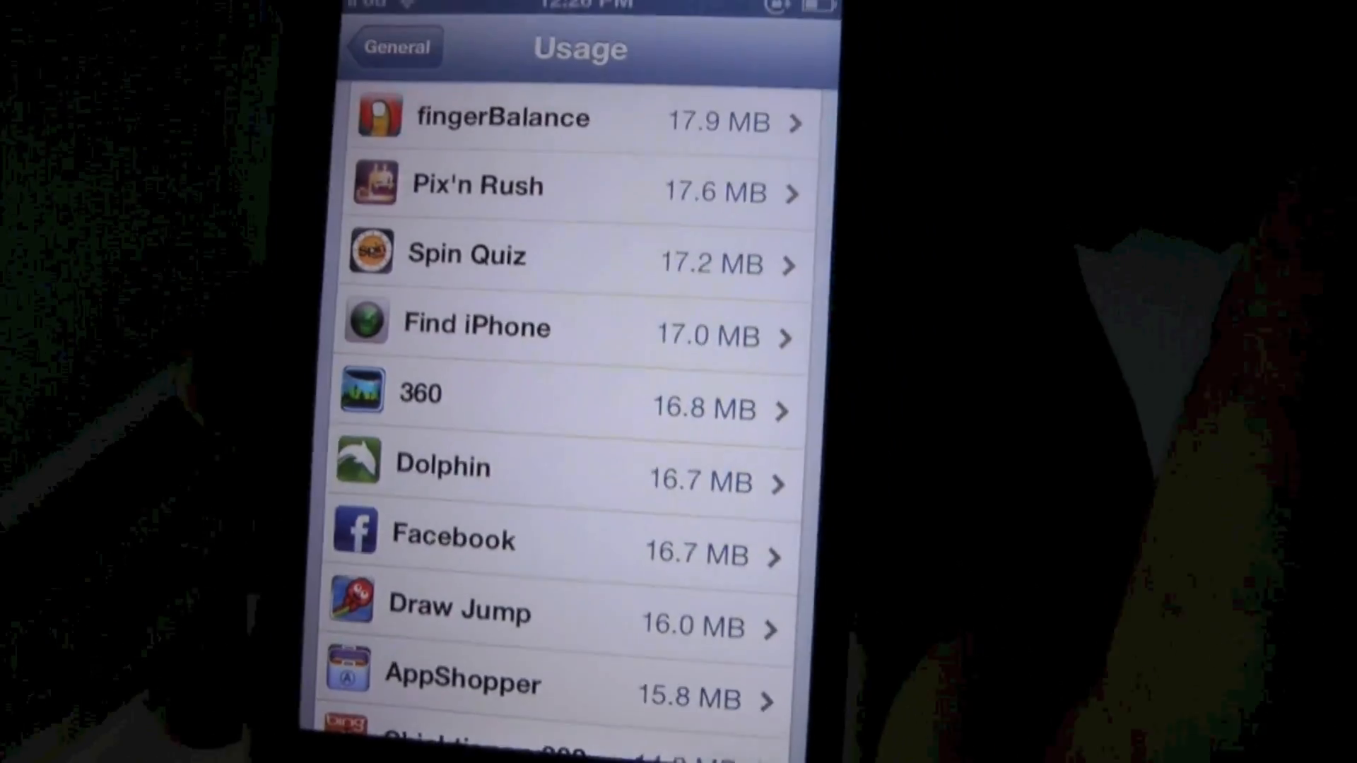
pyautogui.scroll(3)
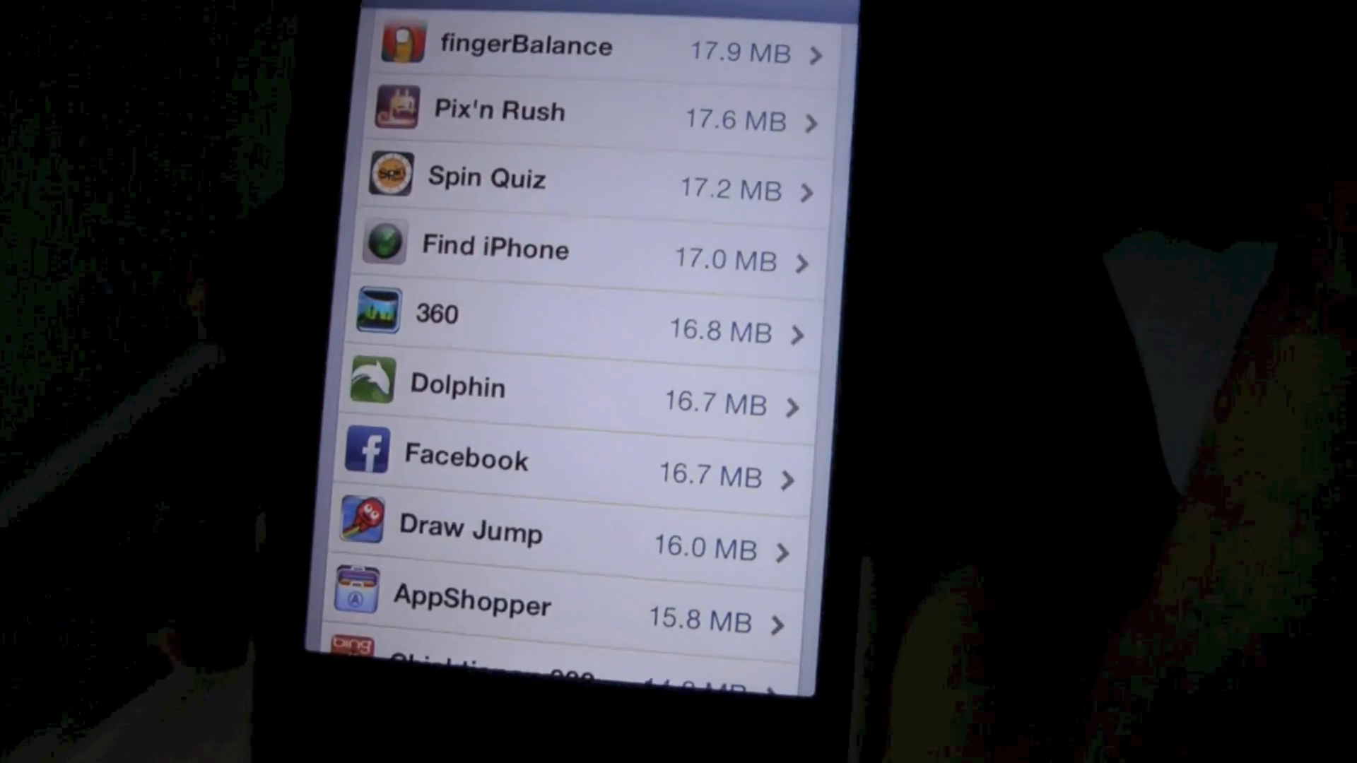